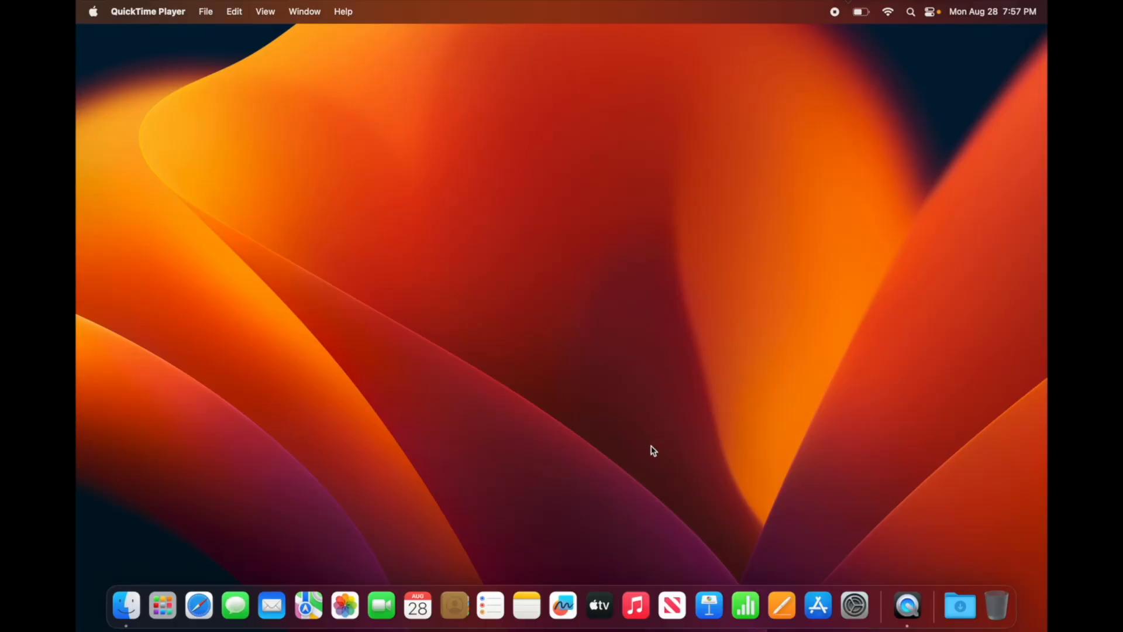
pyautogui.moveTo(454, 605)
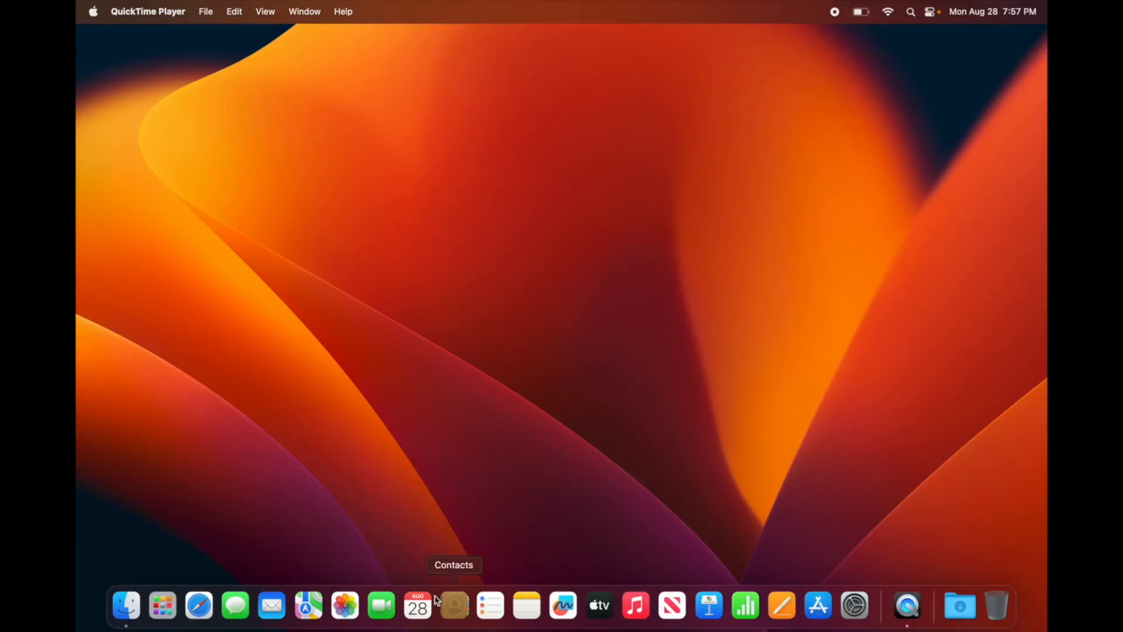
# - Show the Applications folder in Finder with every pre-installed app as icons
pyautogui.click(126, 605)
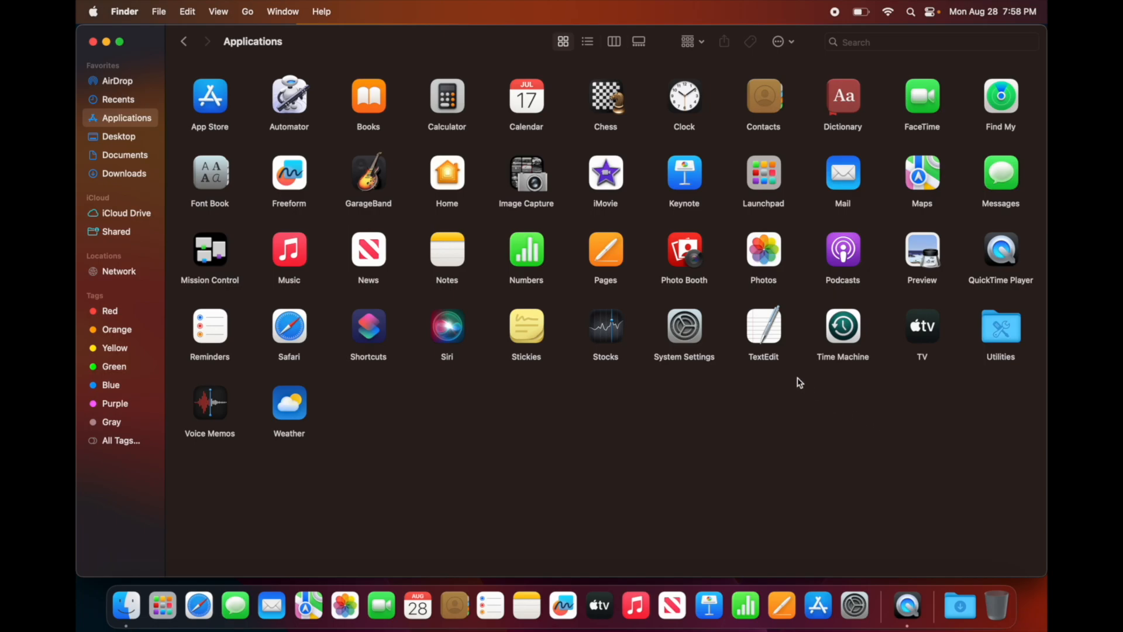
pyautogui.moveTo(607, 379)
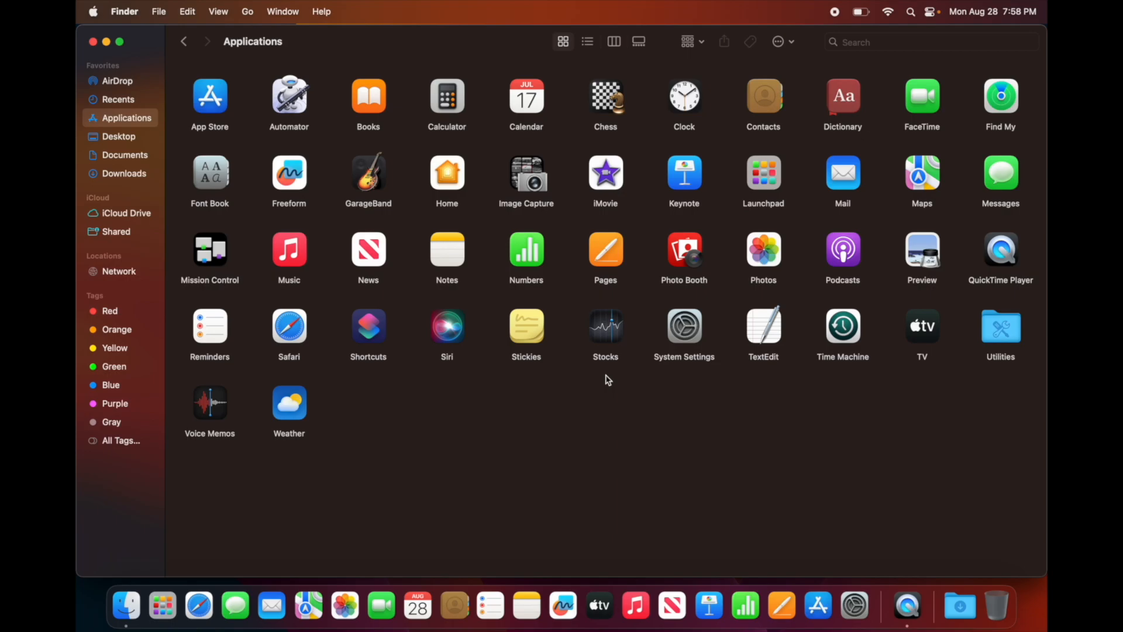
pyautogui.moveTo(595, 279)
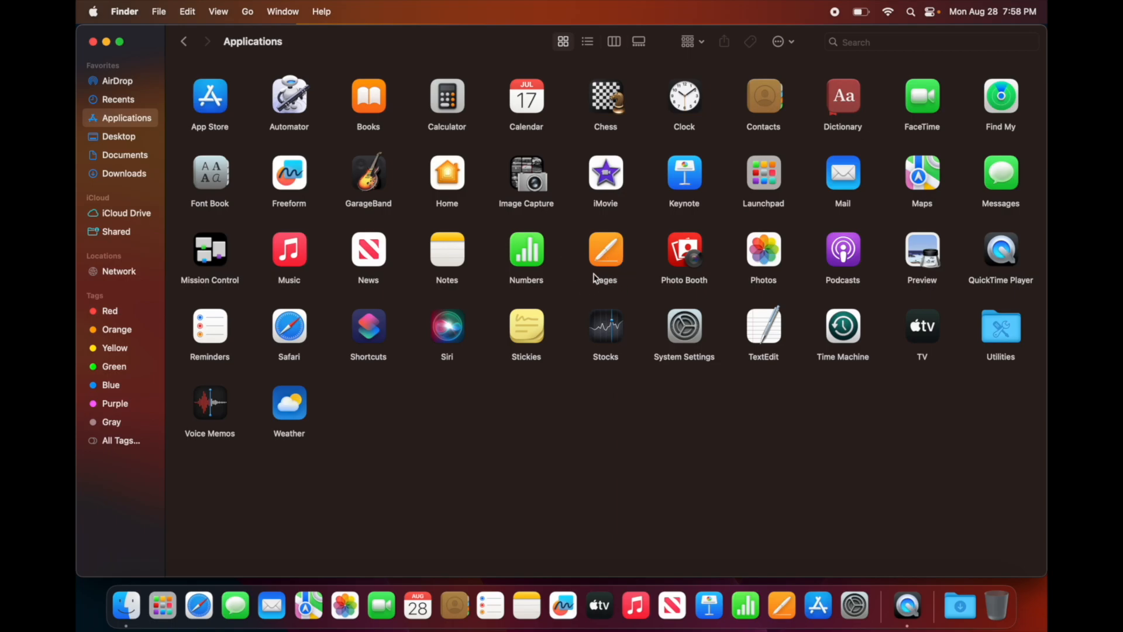
pyautogui.moveTo(608, 267)
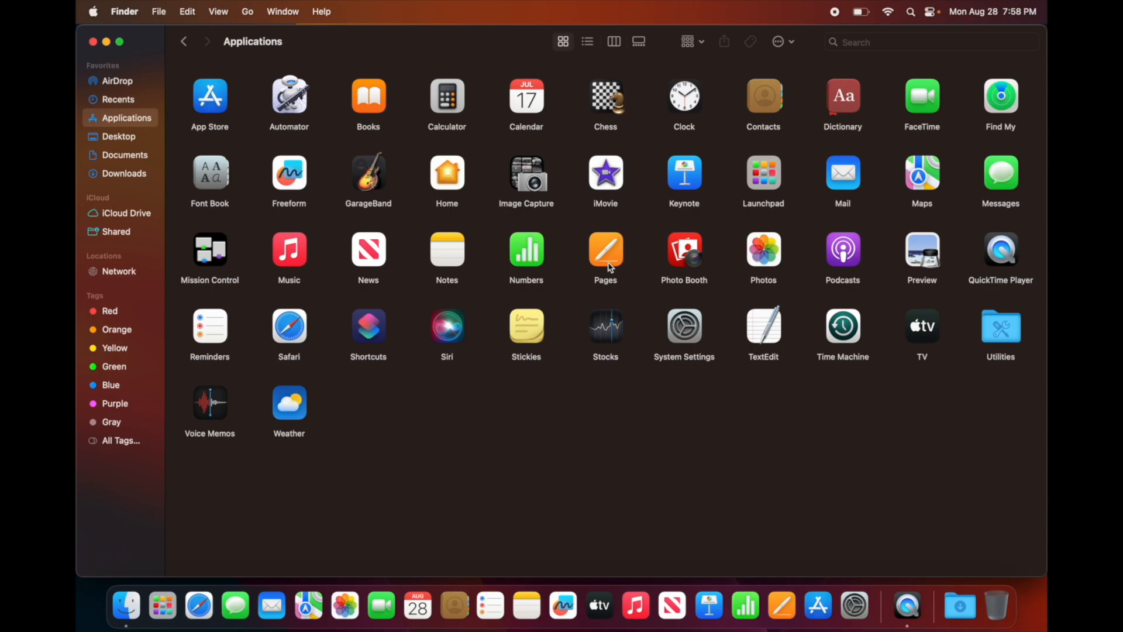
pyautogui.moveTo(627, 210)
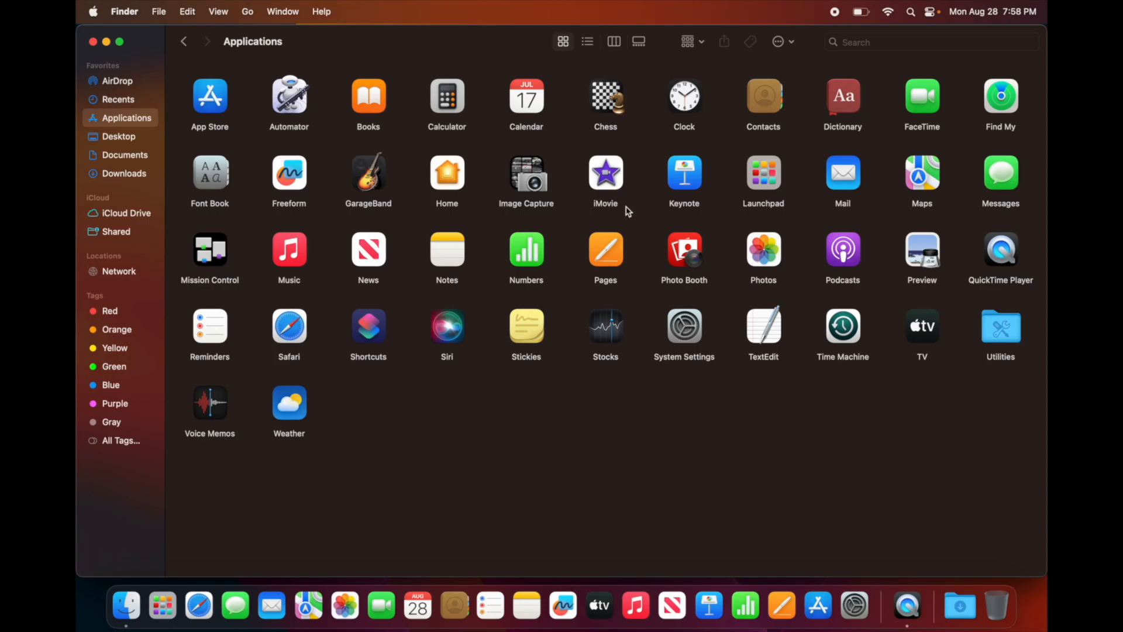
pyautogui.moveTo(684, 175)
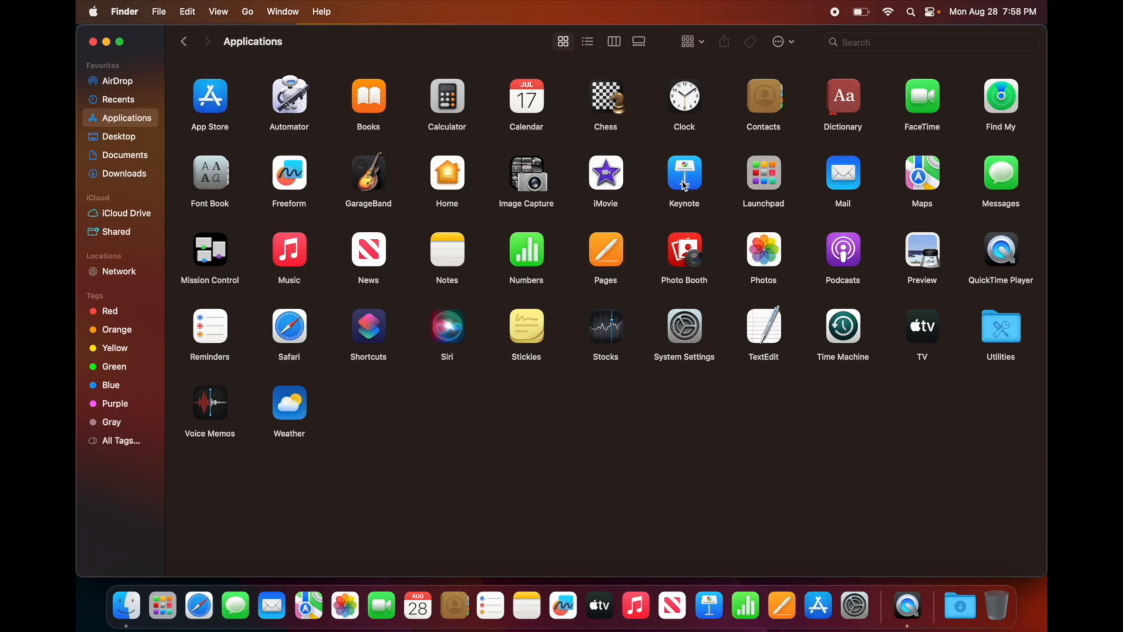
pyautogui.moveTo(552, 188)
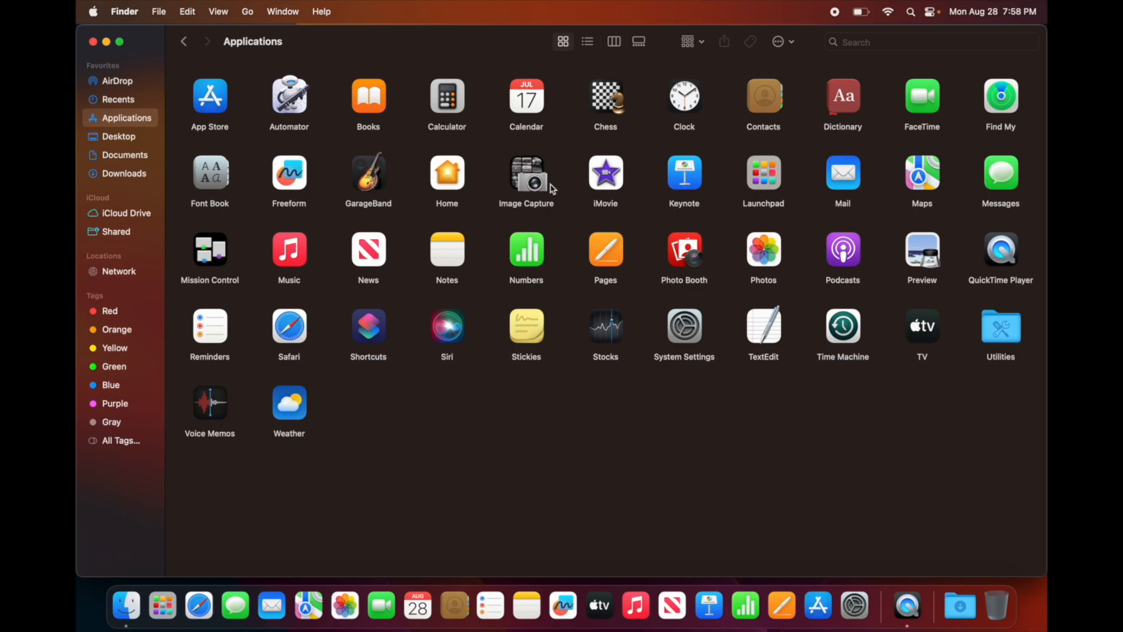
pyautogui.moveTo(920, 328)
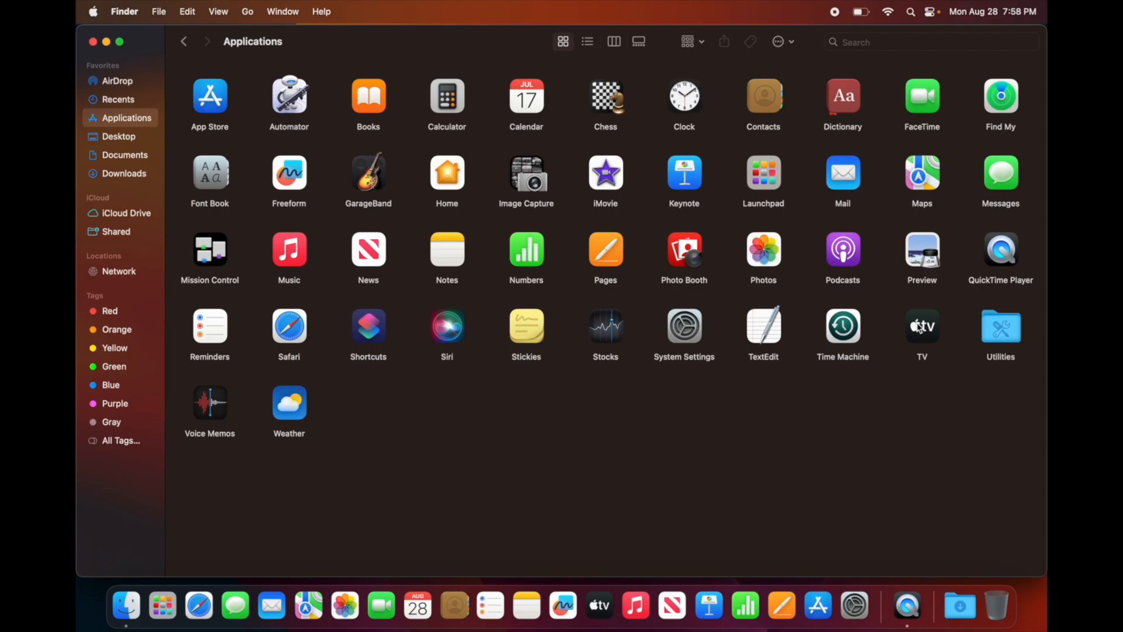
pyautogui.moveTo(921, 341)
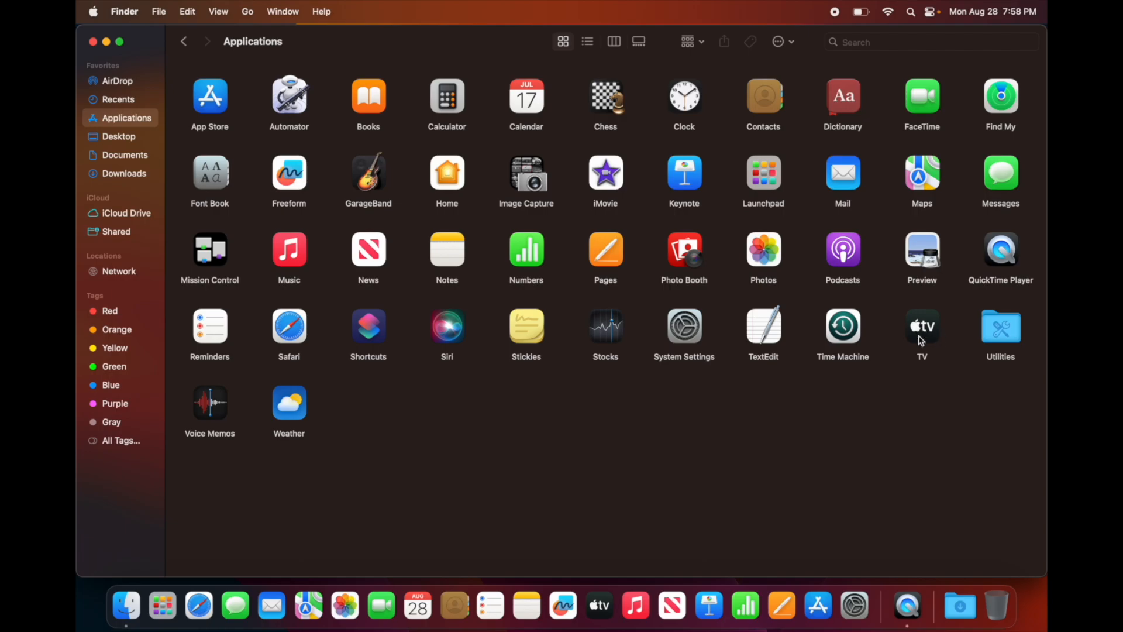
pyautogui.moveTo(600, 175)
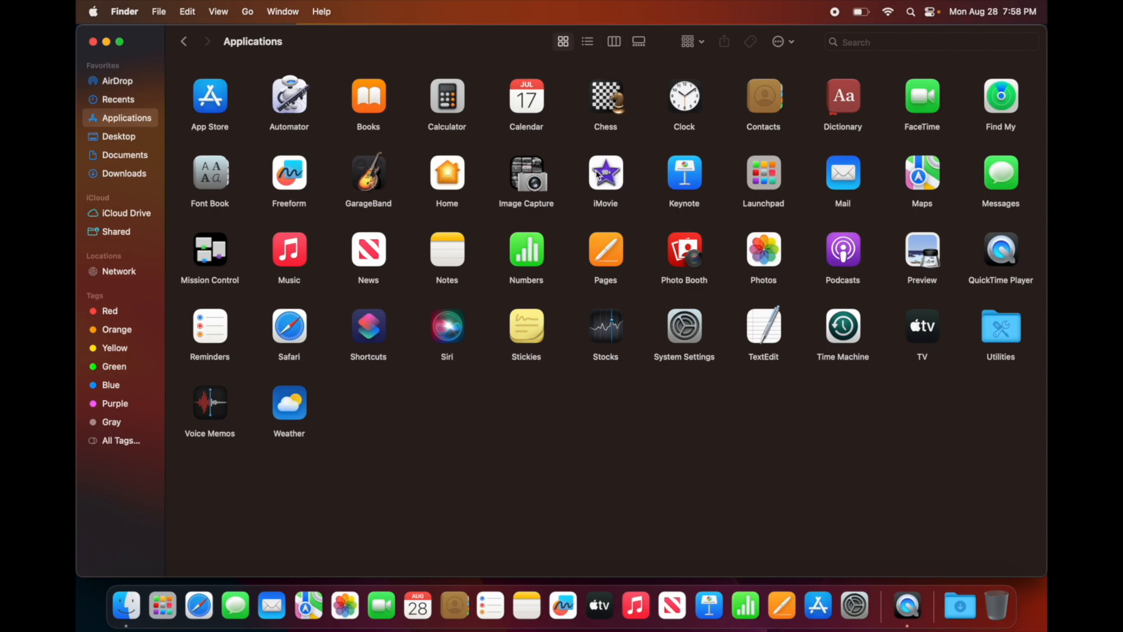
pyautogui.moveTo(430, 174)
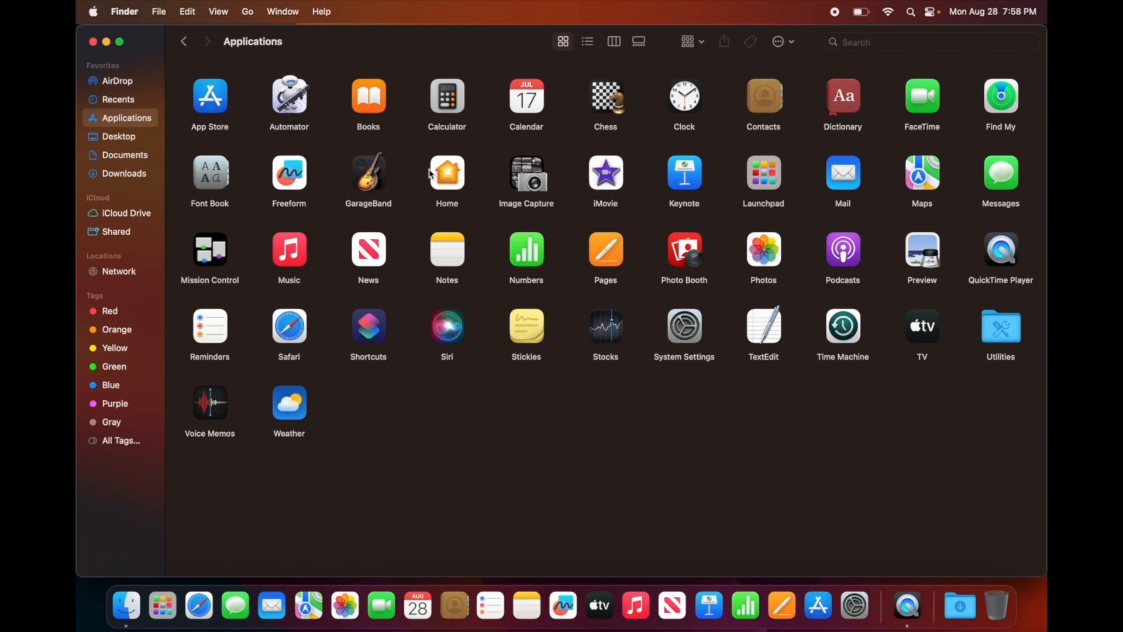
pyautogui.moveTo(378, 175)
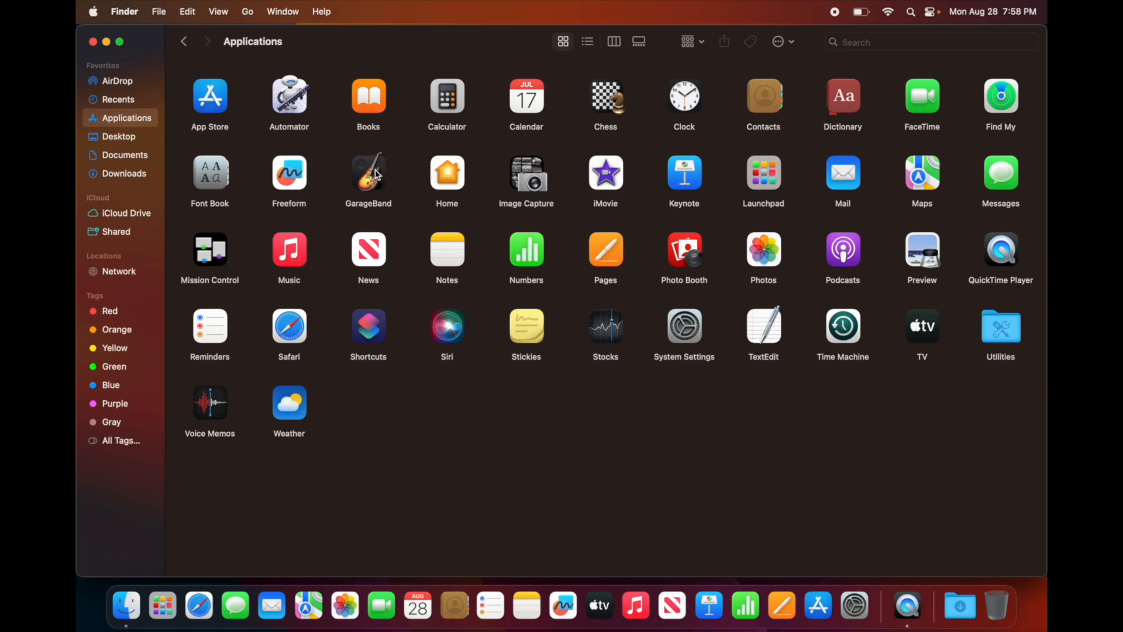
pyautogui.moveTo(965, 260)
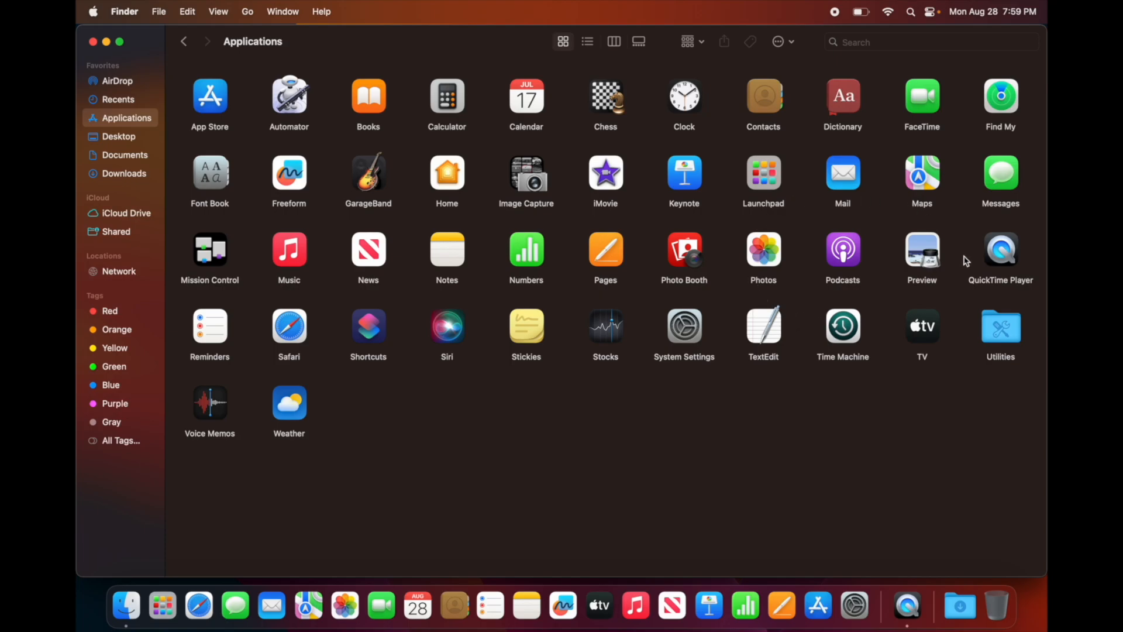
pyautogui.moveTo(851, 254)
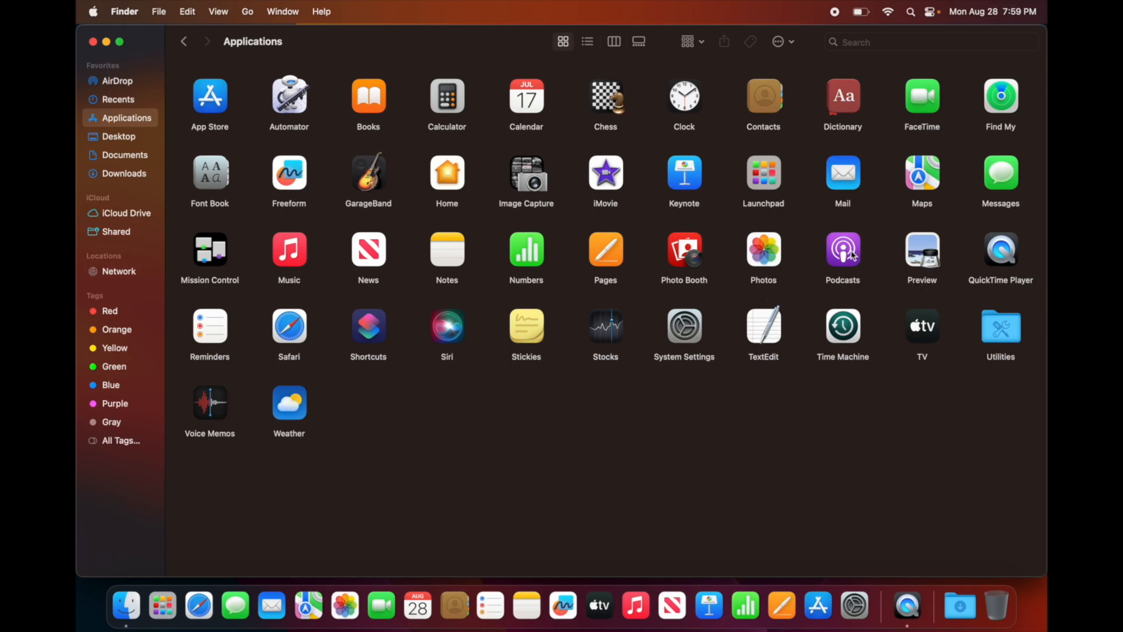
pyautogui.moveTo(821, 165)
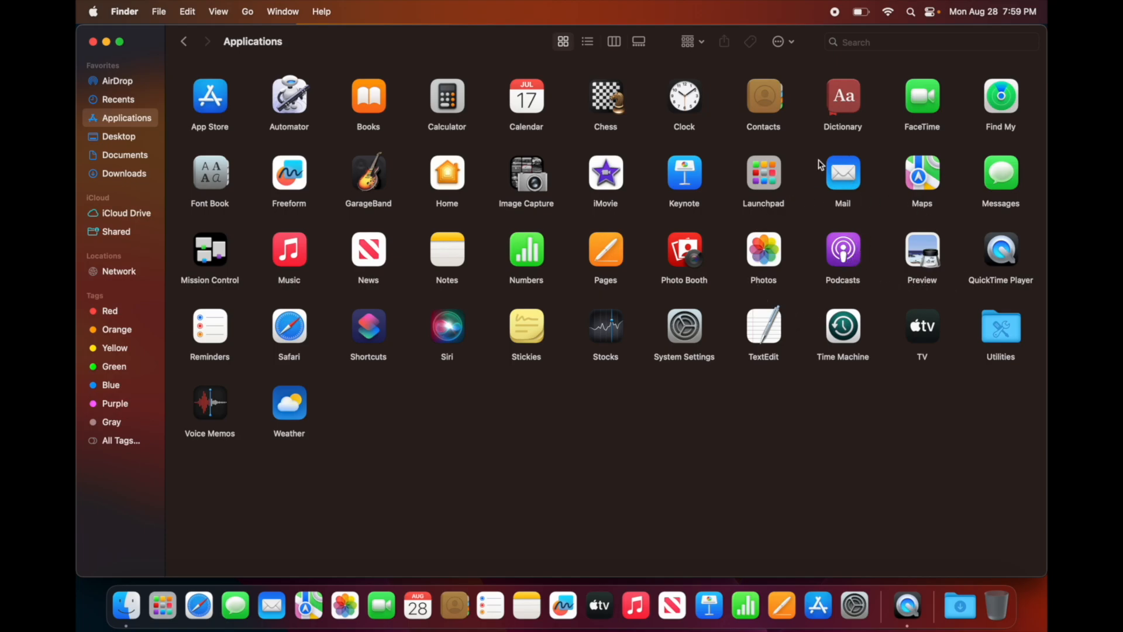
pyautogui.moveTo(841, 193)
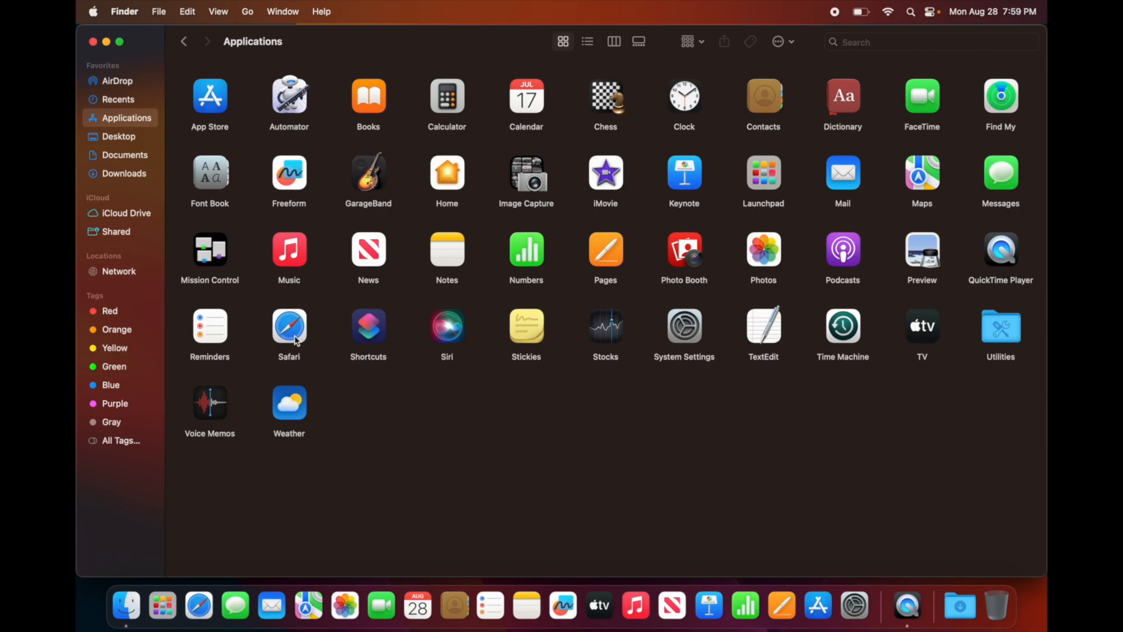
pyautogui.moveTo(301, 331)
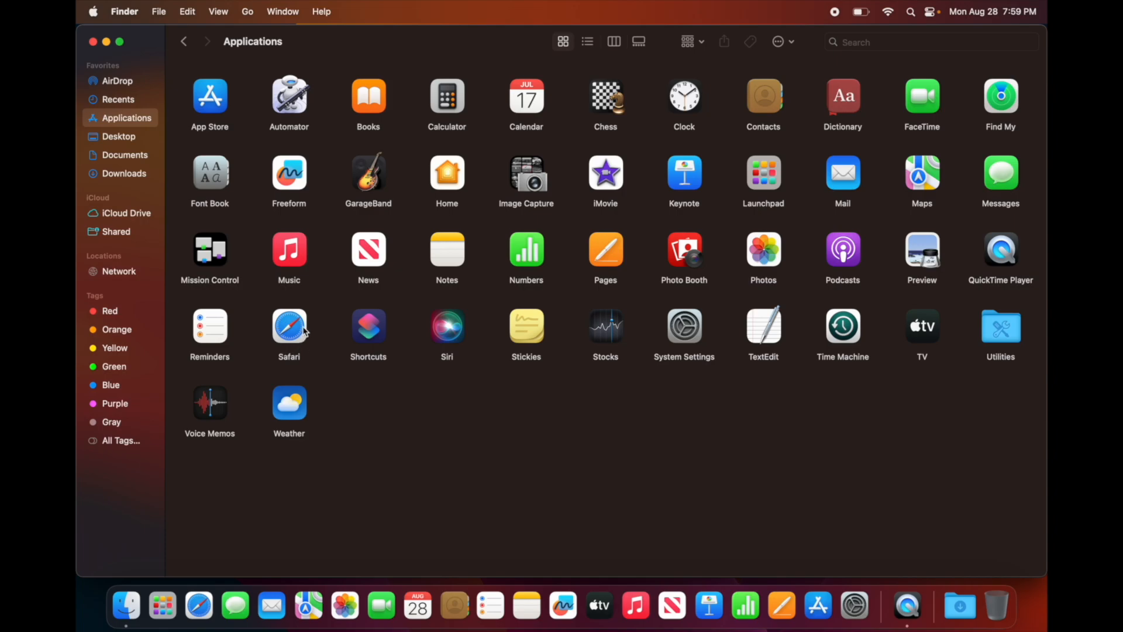
pyautogui.moveTo(294, 328)
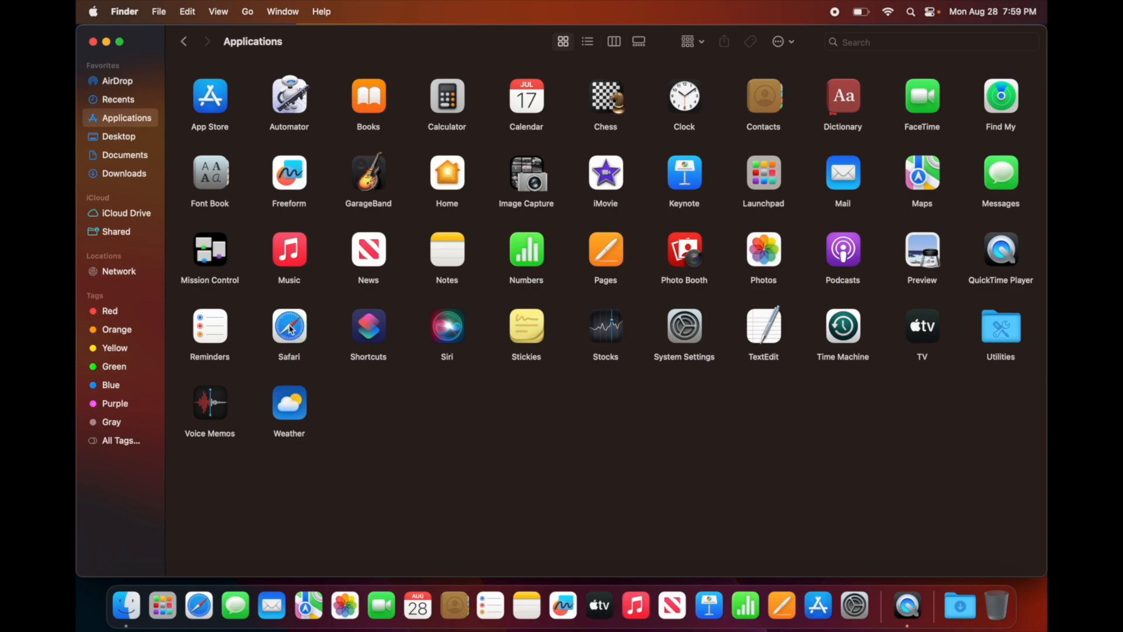
pyautogui.moveTo(219, 209)
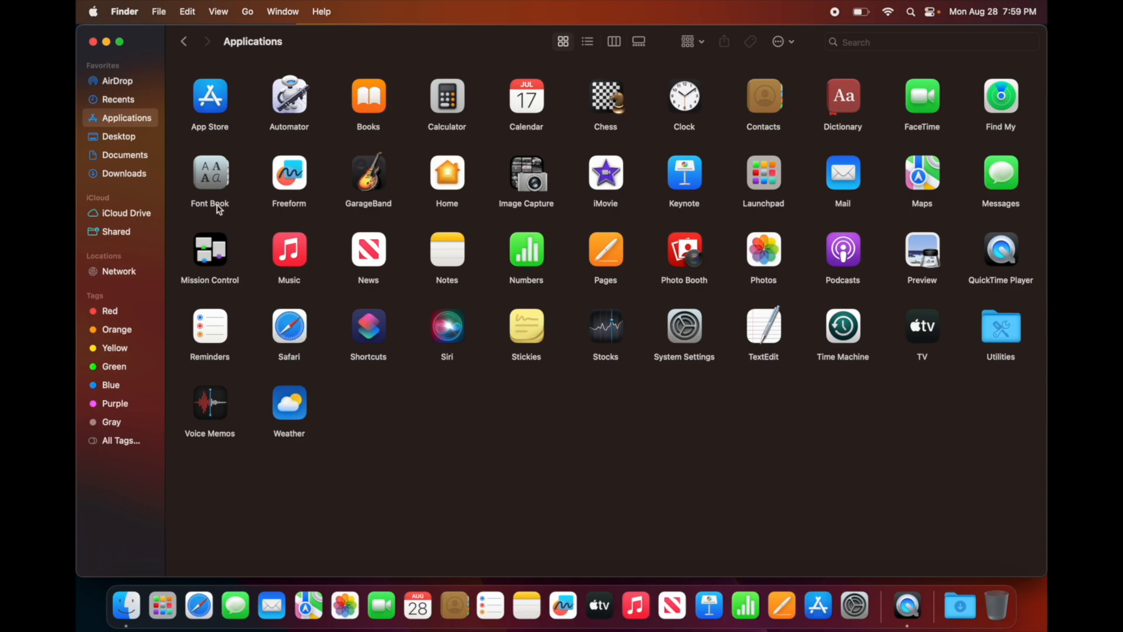
pyautogui.moveTo(222, 114)
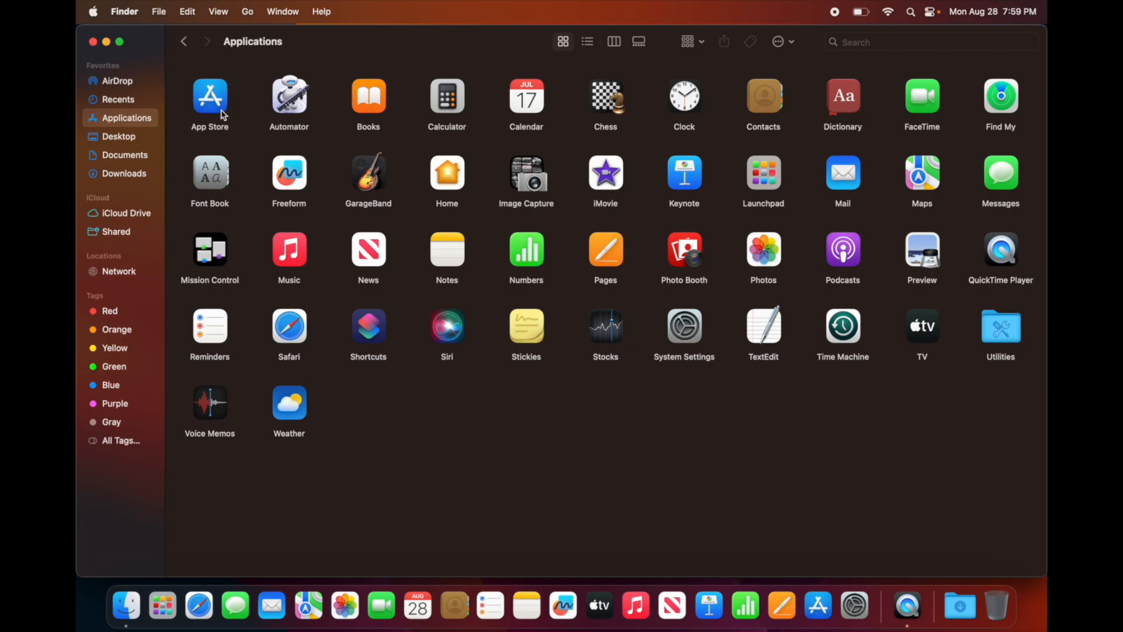
pyautogui.moveTo(285, 120)
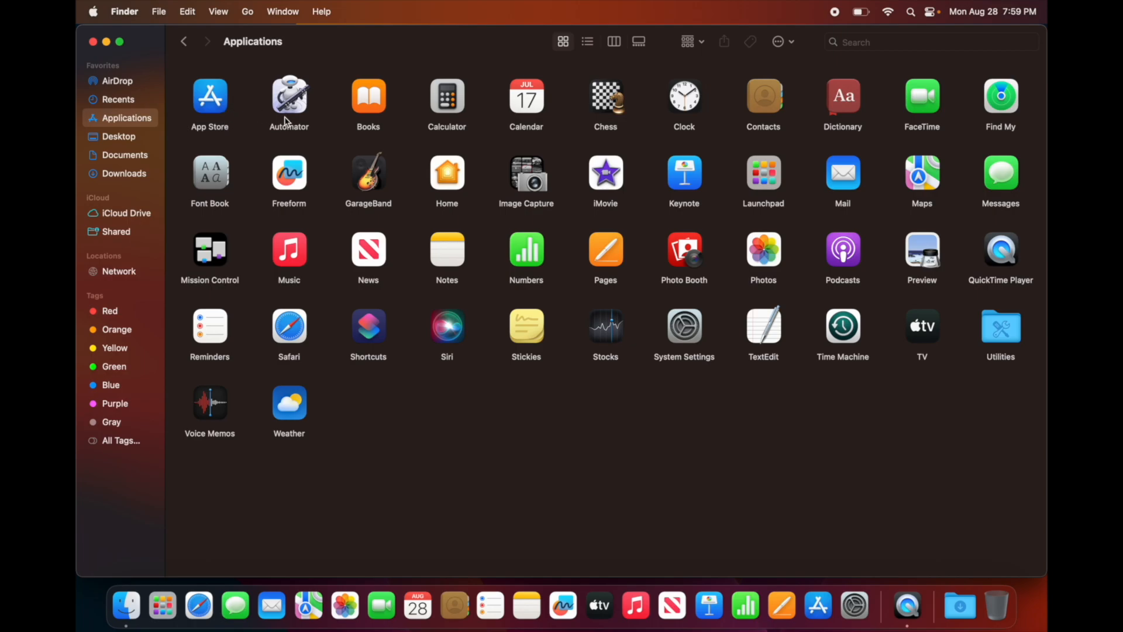
pyautogui.moveTo(796, 327)
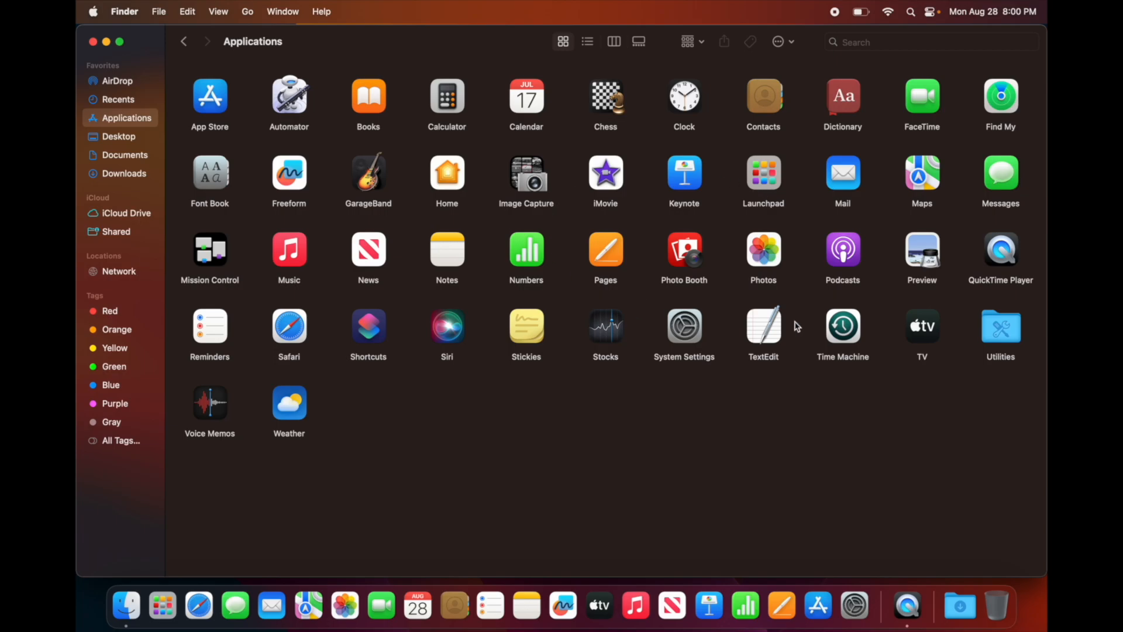
pyautogui.moveTo(662, 420)
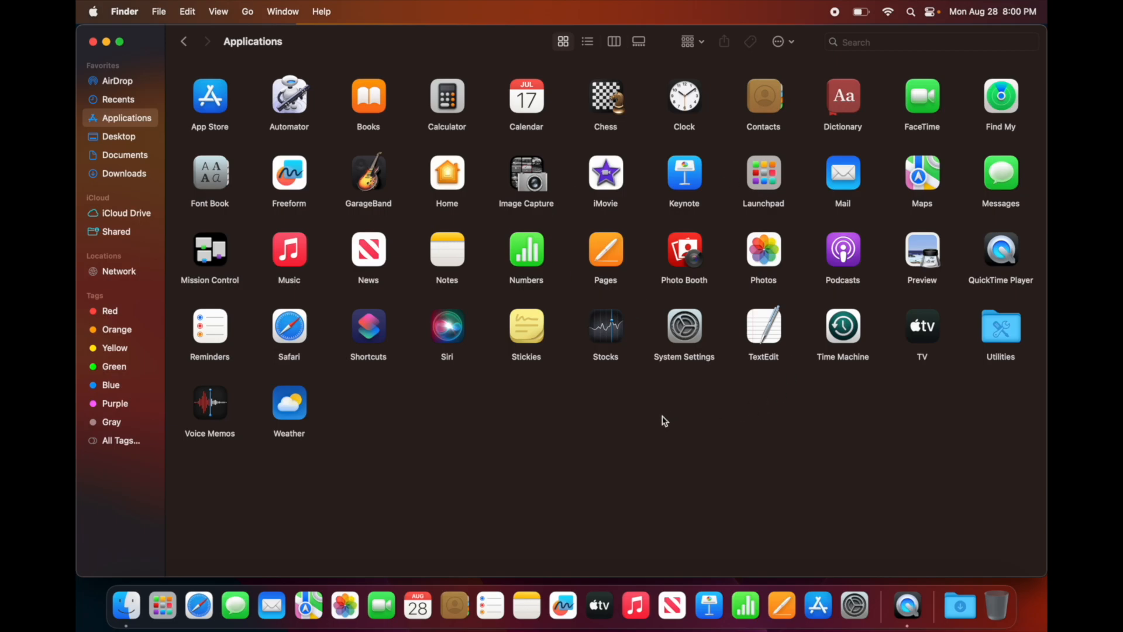